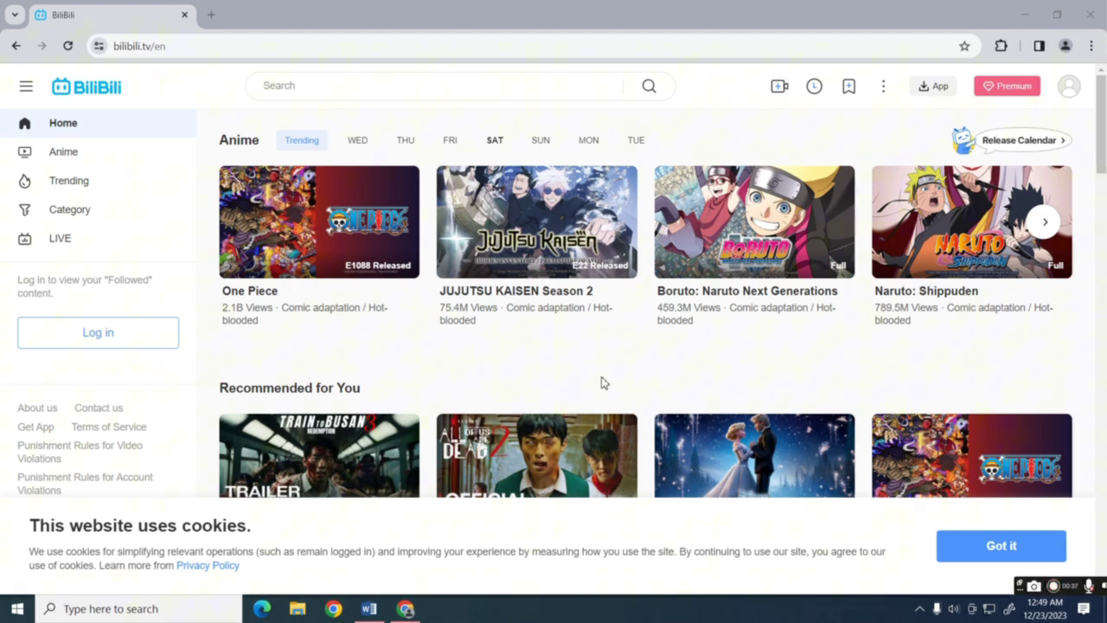
Reveal the header's More menu listing 'Language: English' and the feedback option
left_click(882, 87)
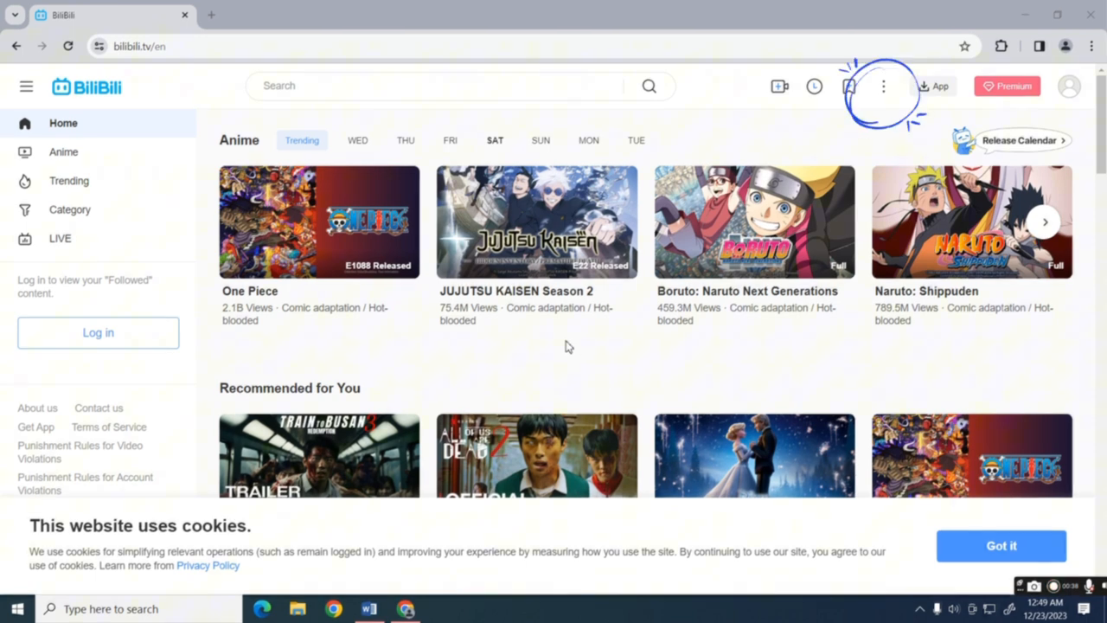
left_click(880, 87)
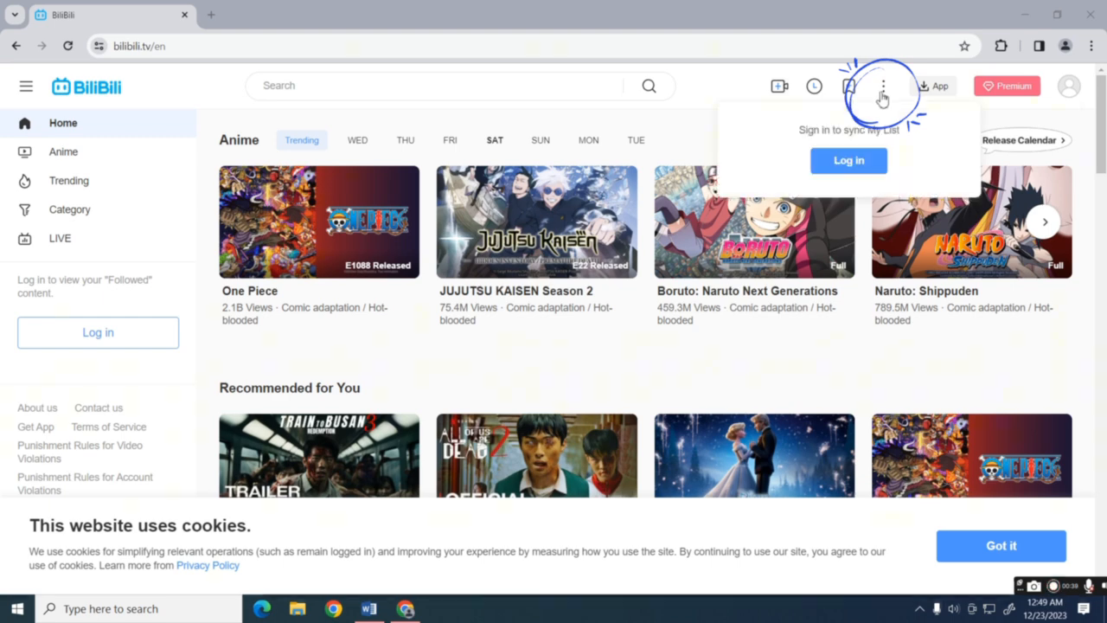
left_click(883, 87)
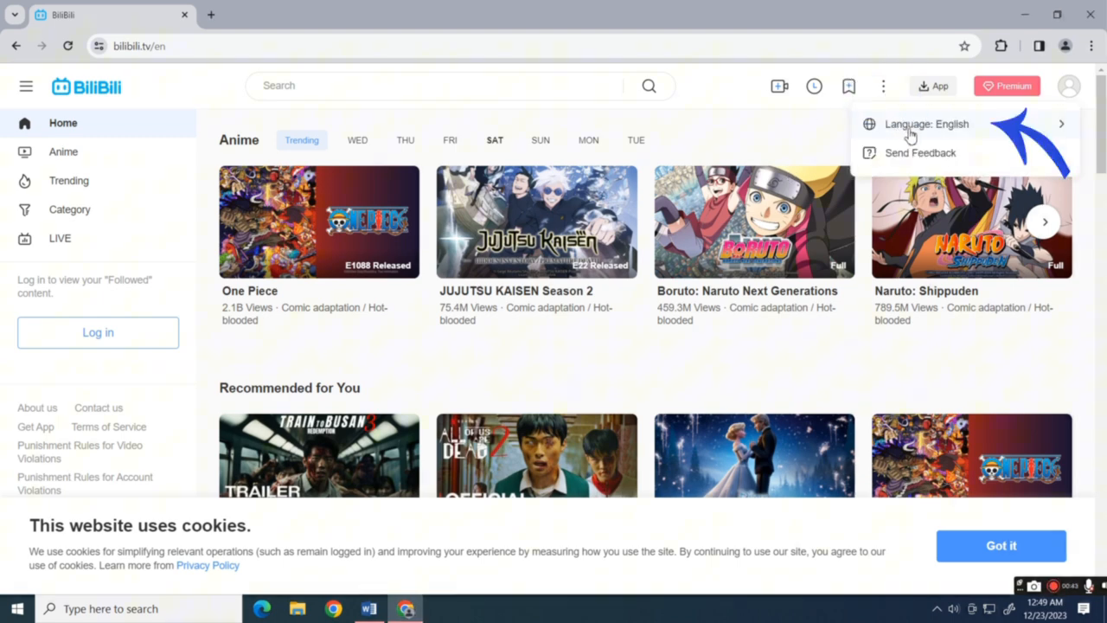
Show the language choices: English (current), Thai, Vietnamese, Indonesian and Malay
left_click(928, 125)
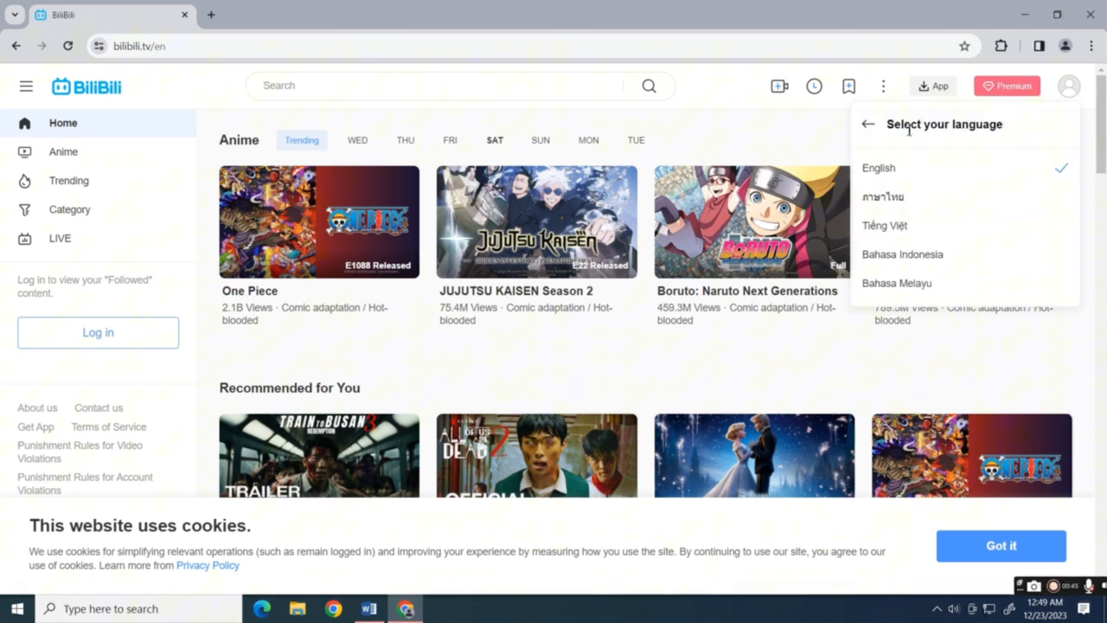
mouse_move(948, 145)
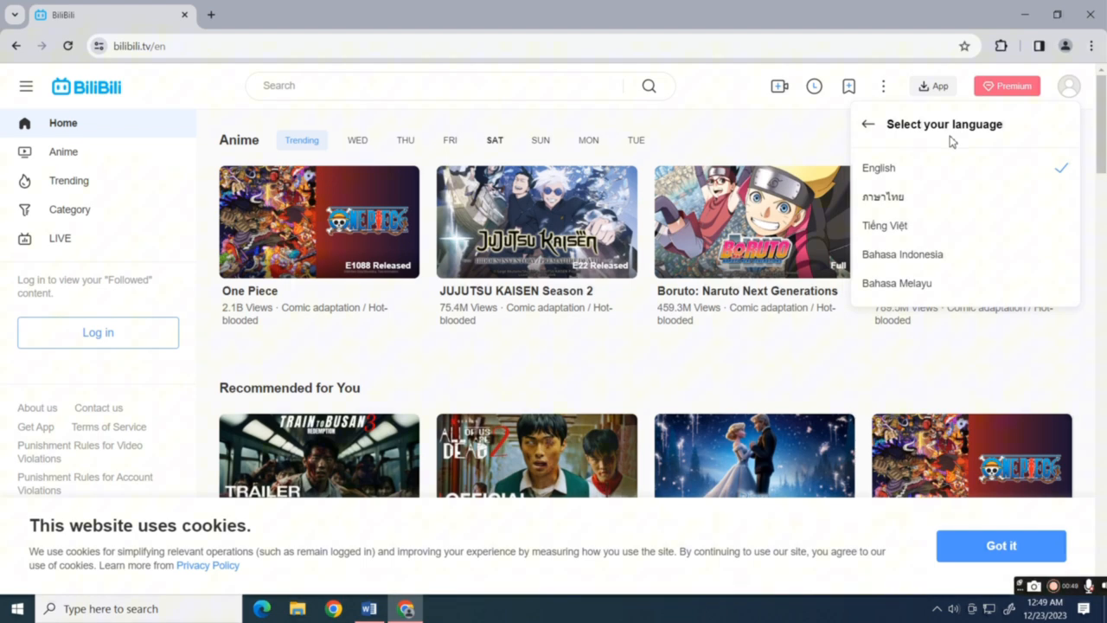
mouse_move(941, 199)
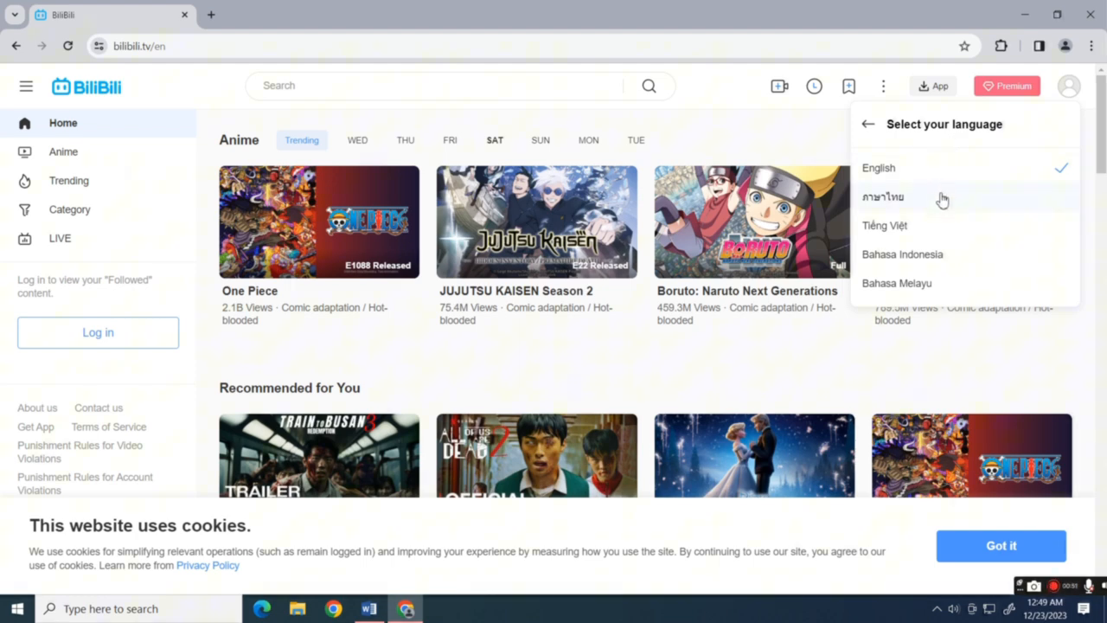
mouse_move(889, 239)
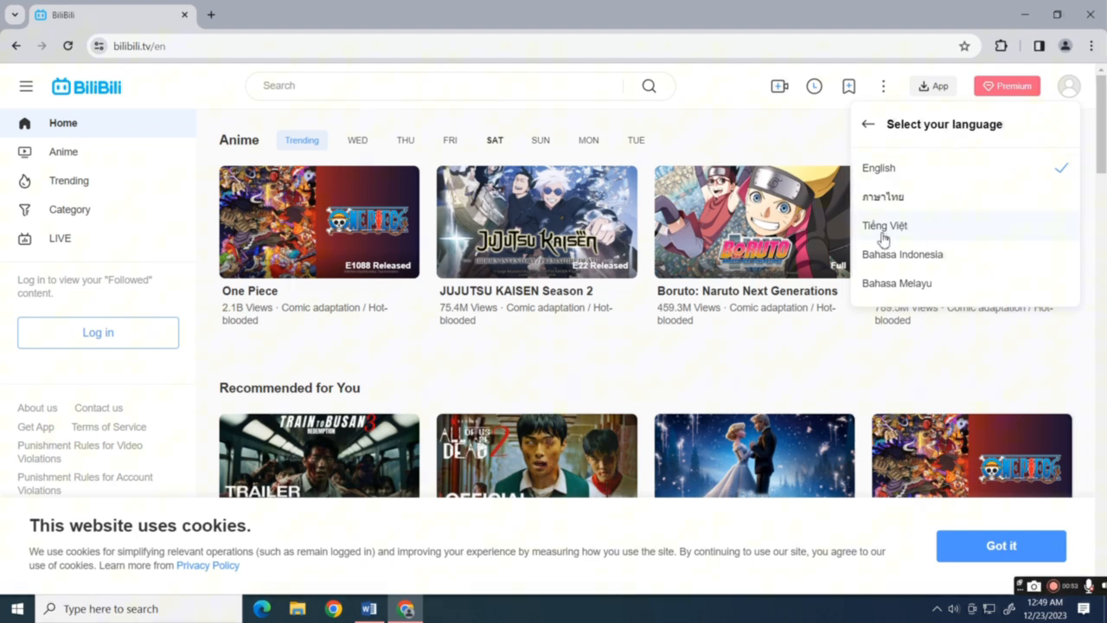
mouse_move(886, 237)
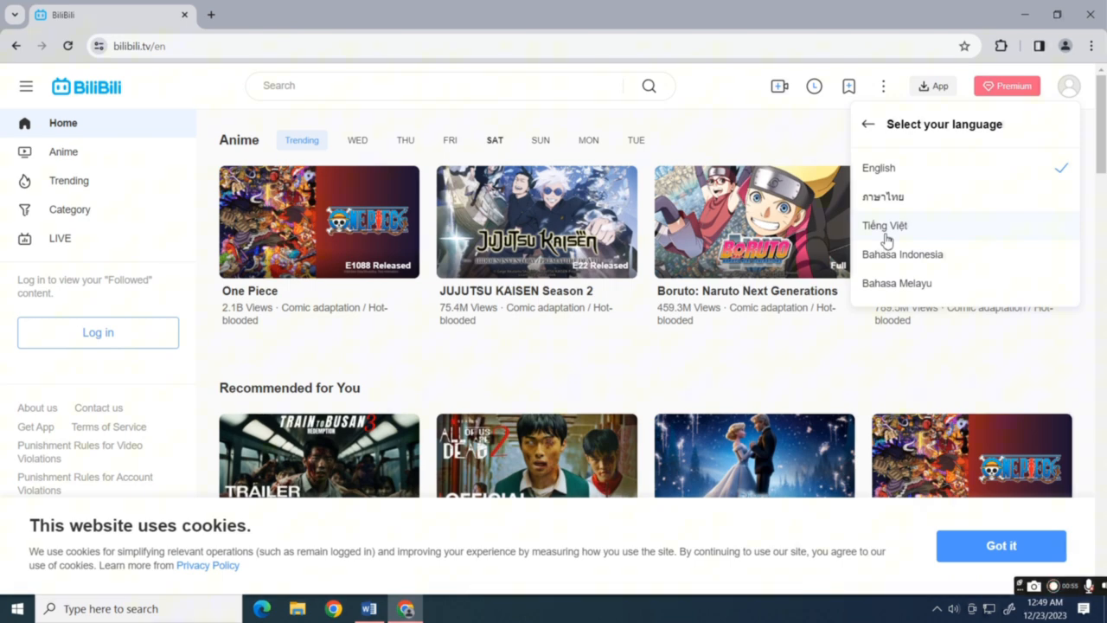
Make 'Tiếng Việt' the site language and close the Google Translate popup
left_click(884, 225)
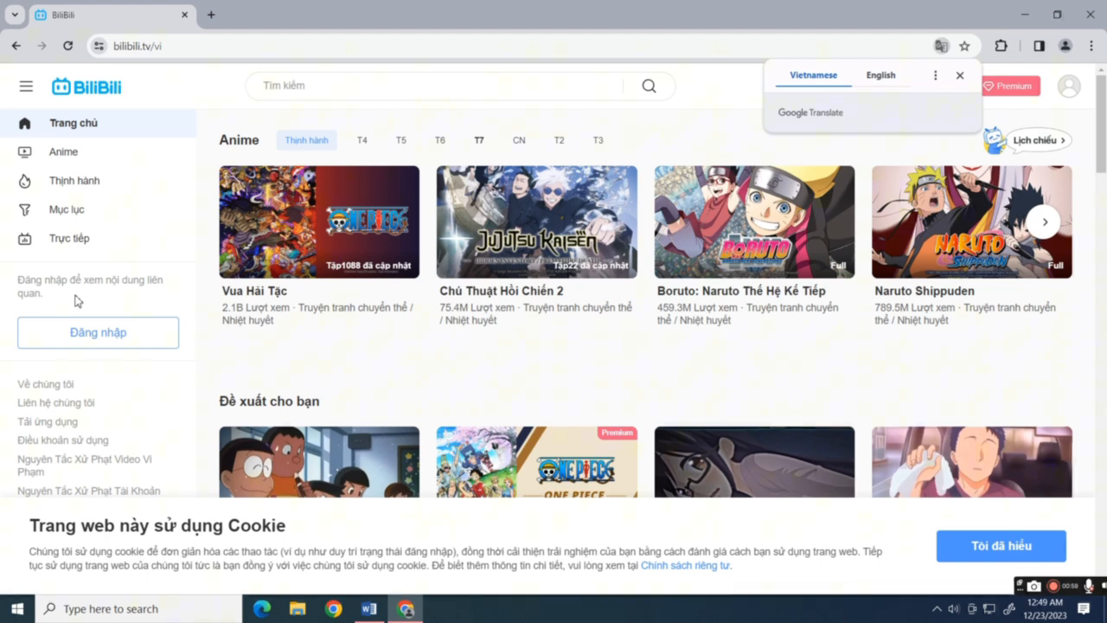
mouse_move(163, 405)
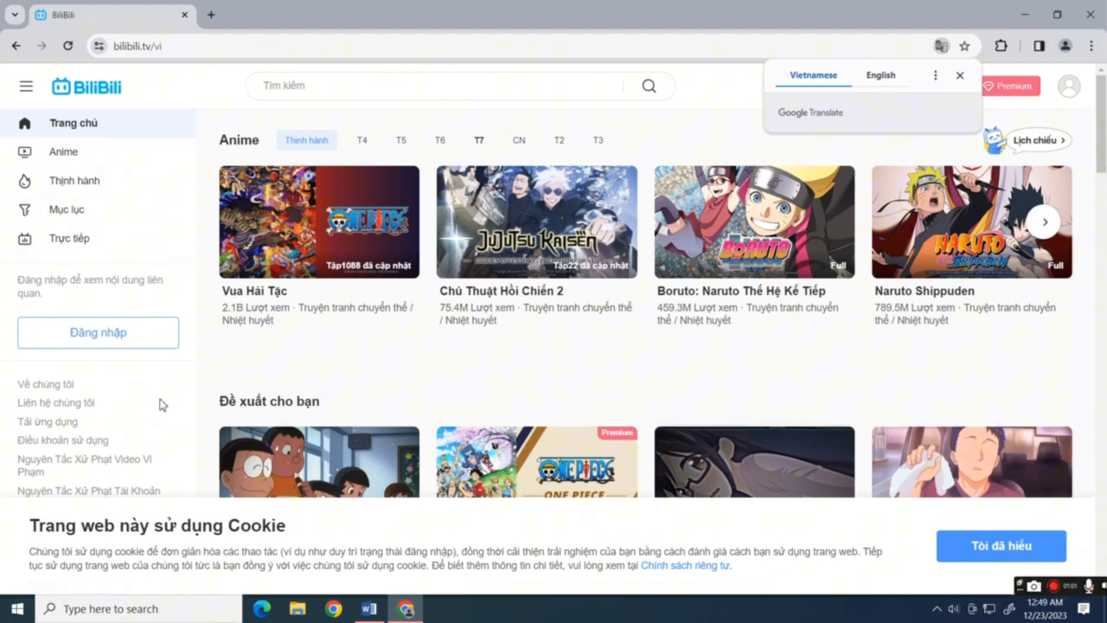
mouse_move(684, 485)
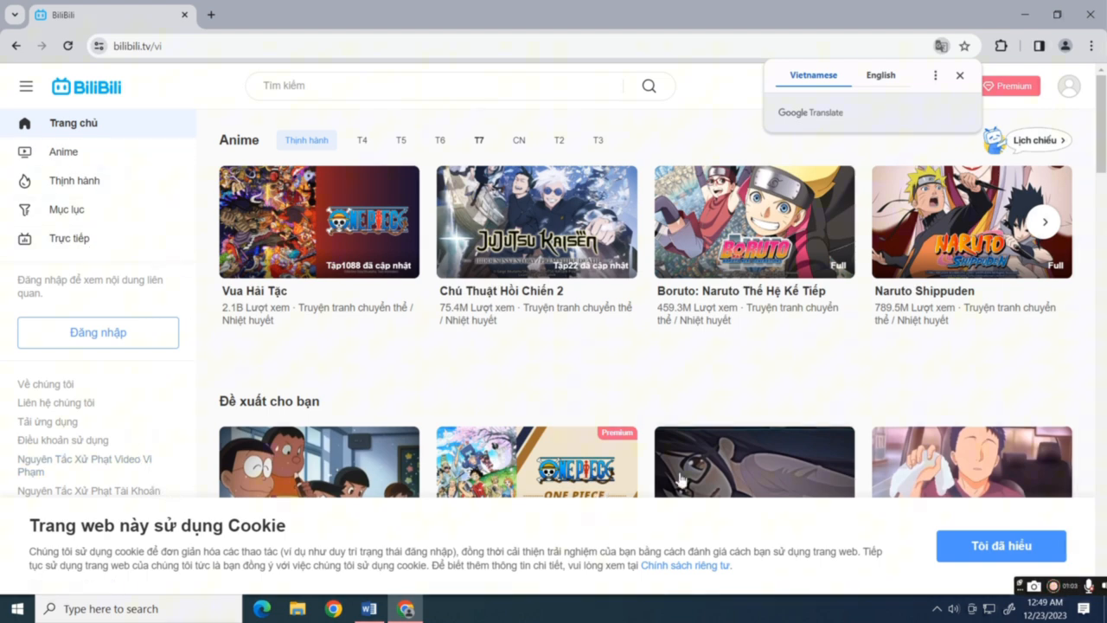
mouse_move(802, 356)
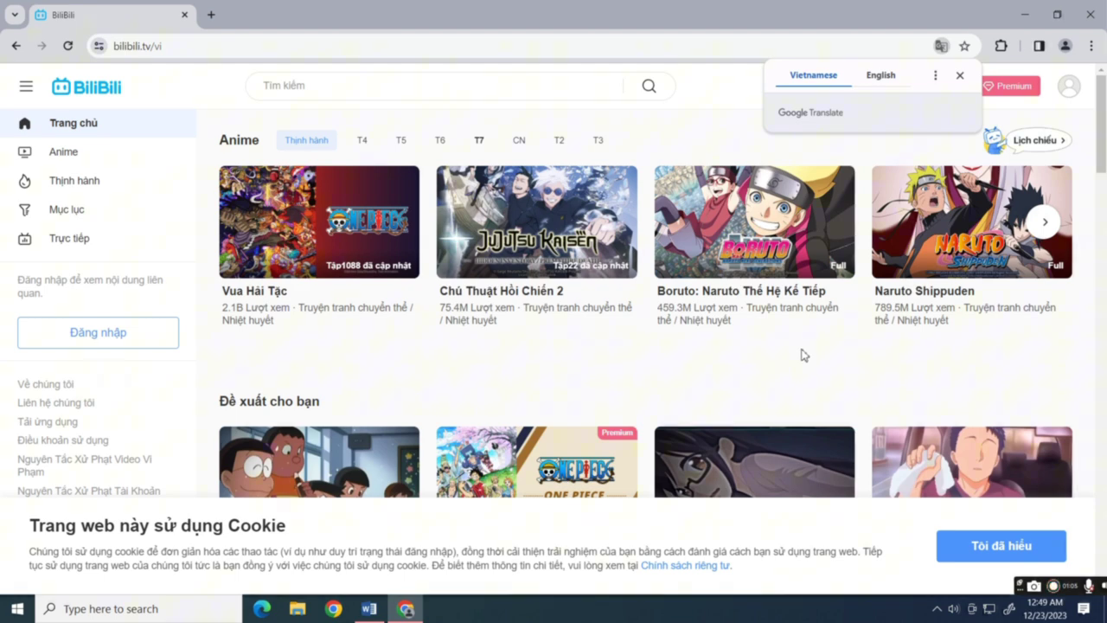
mouse_move(738, 136)
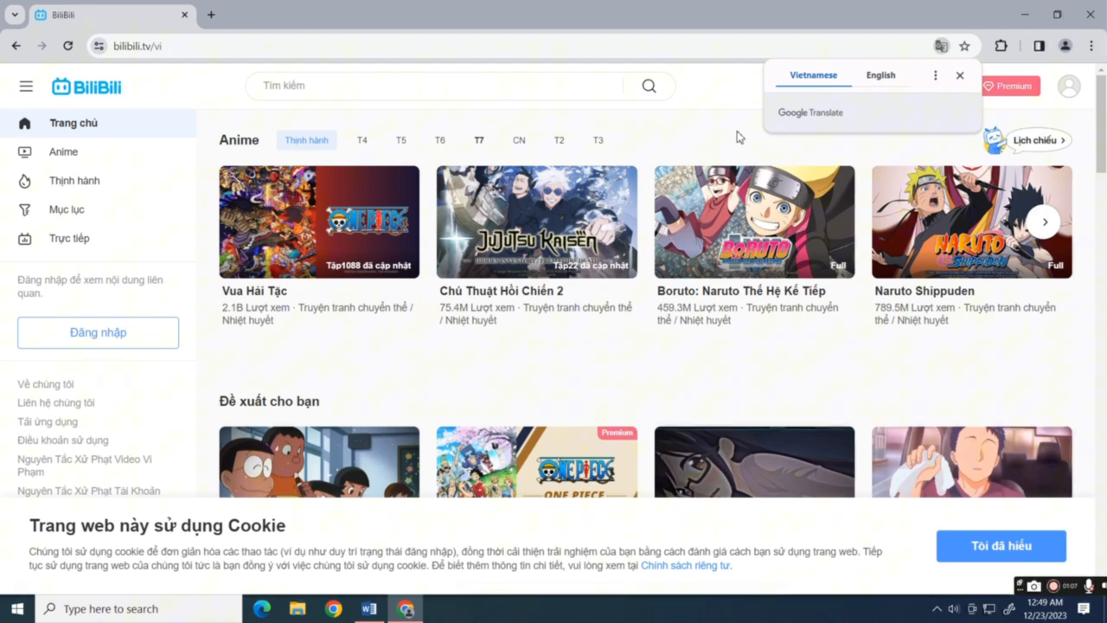
left_click(958, 77)
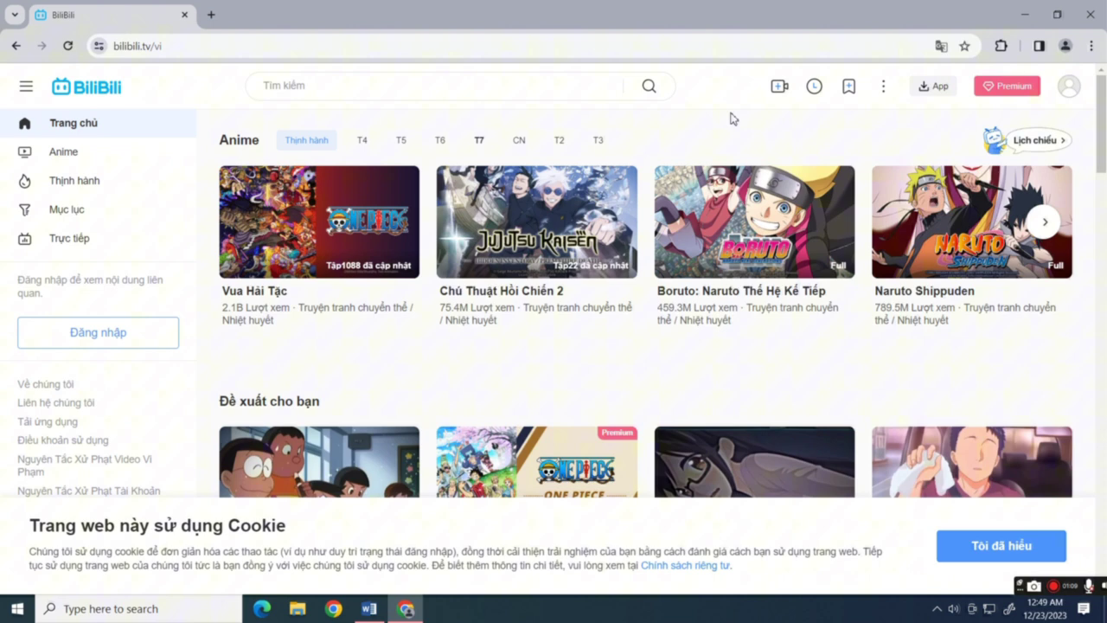